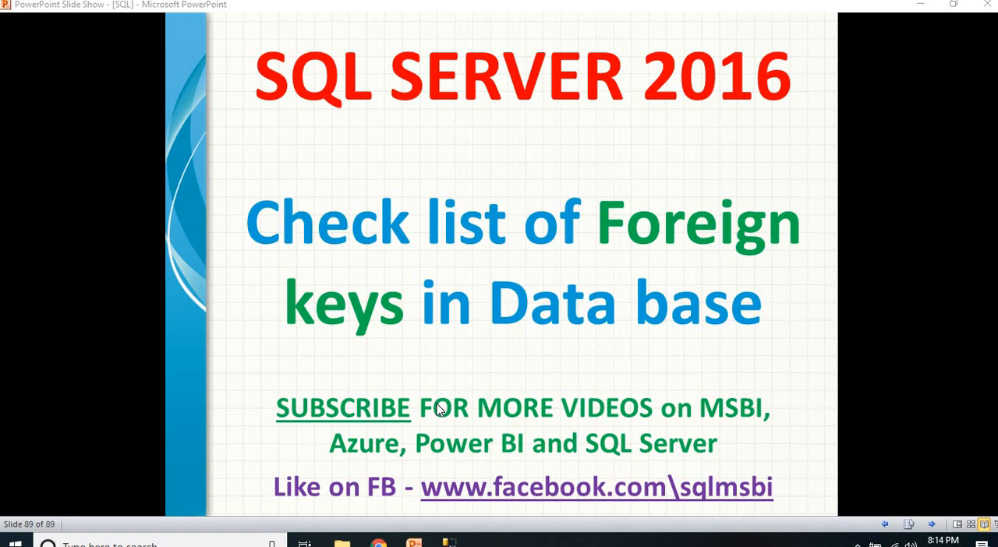
pyautogui.moveTo(448, 508)
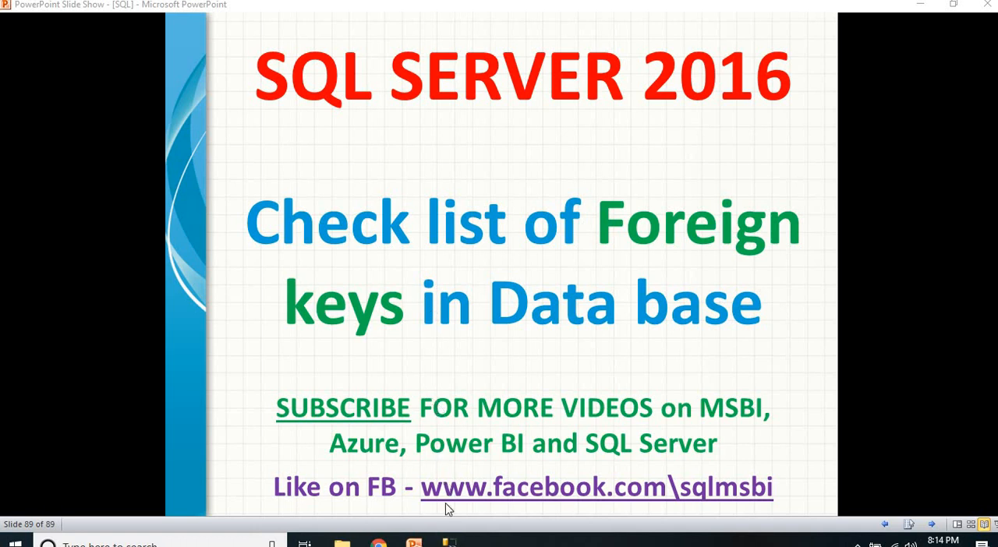
# End the slide show and land in a blank query window connected to AdventureWorks2016.
pyautogui.click(449, 543)
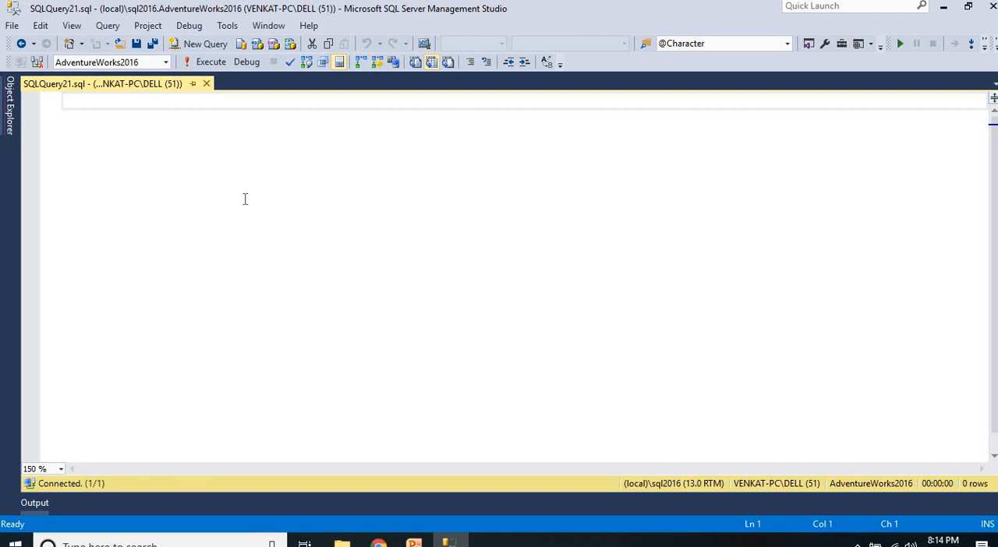
# Write SELECT * FROM sys.objects, accepting IntelliSense for the objects view.
pyautogui.write('SELECT')
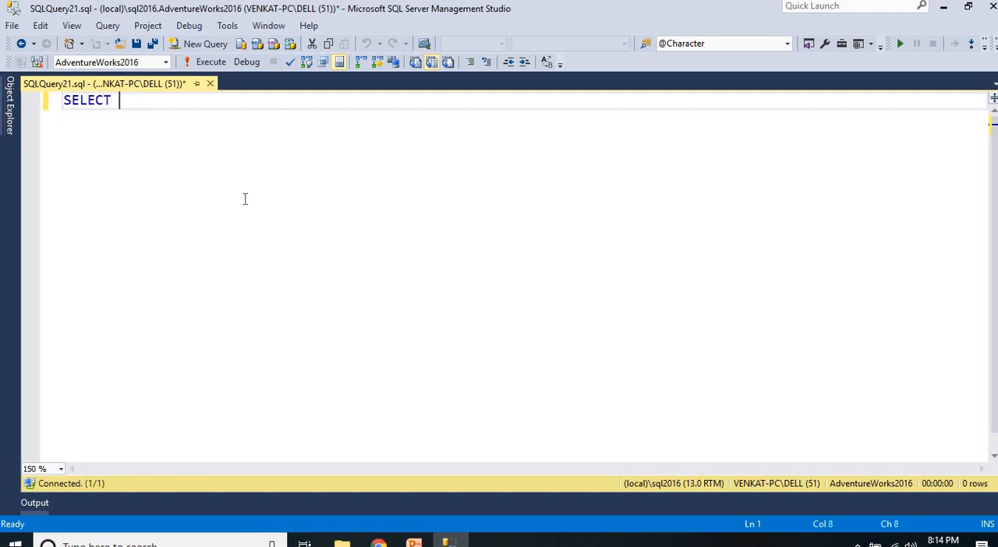
pyautogui.write('* FROM')
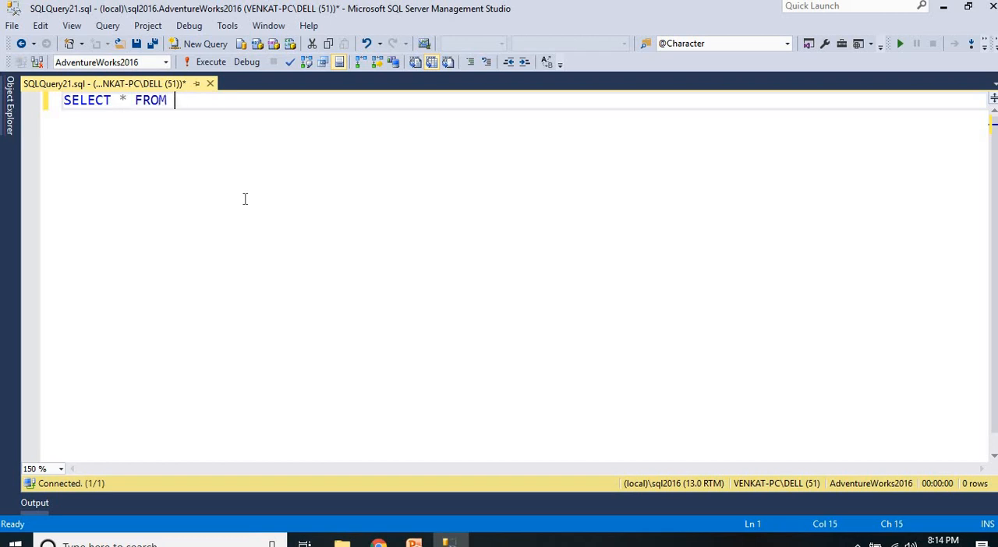
pyautogui.write('ssy')
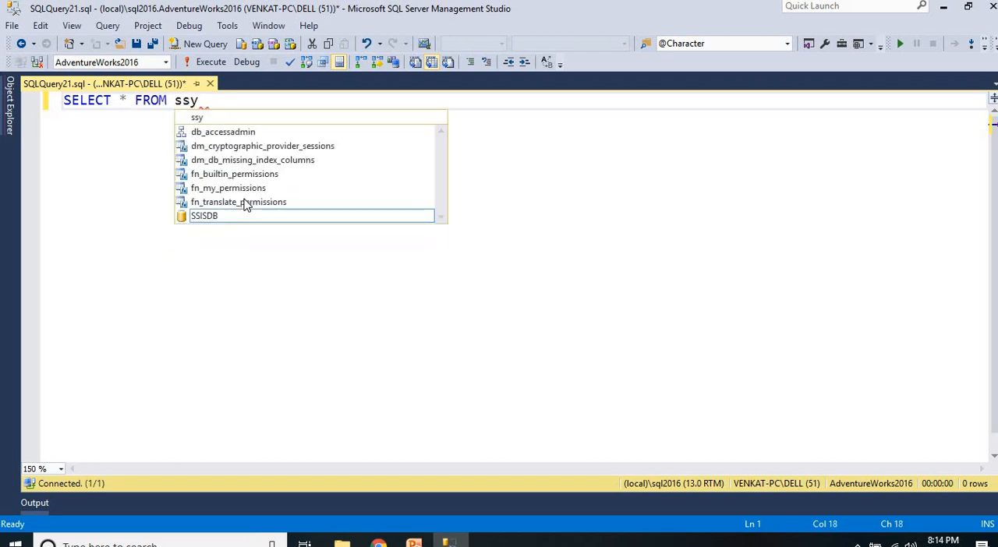
pyautogui.press('BackSpace')
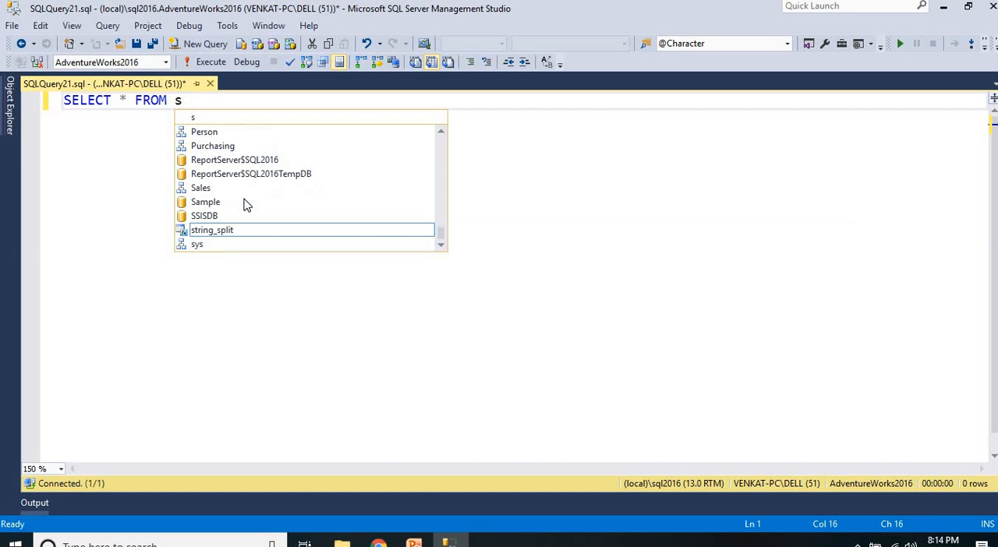
pyautogui.write('ys.')
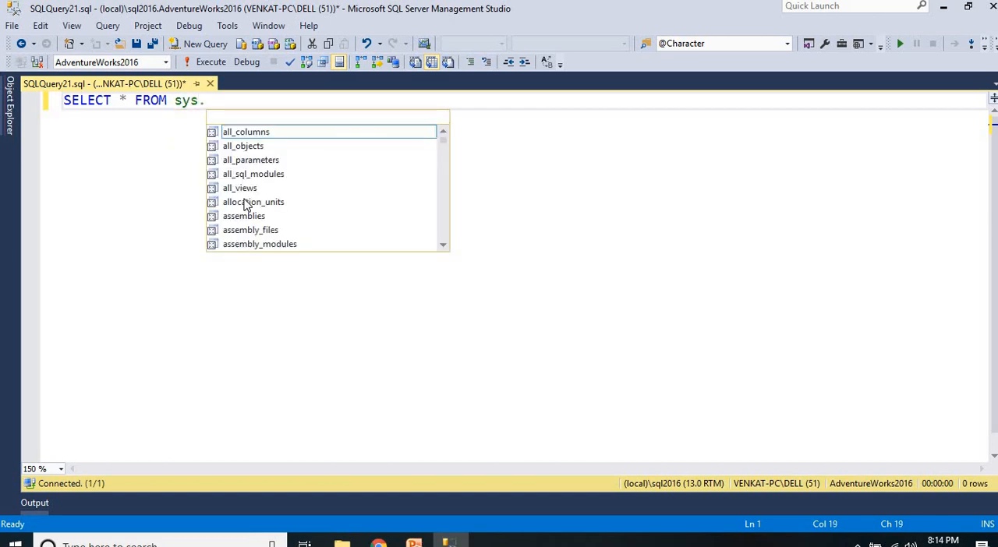
pyautogui.write('objects')
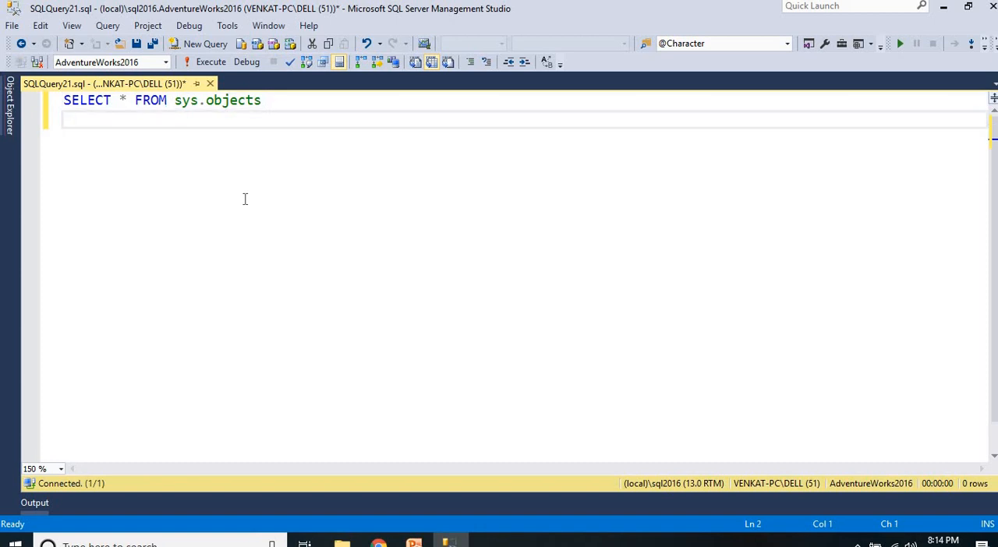
pyautogui.write('H')
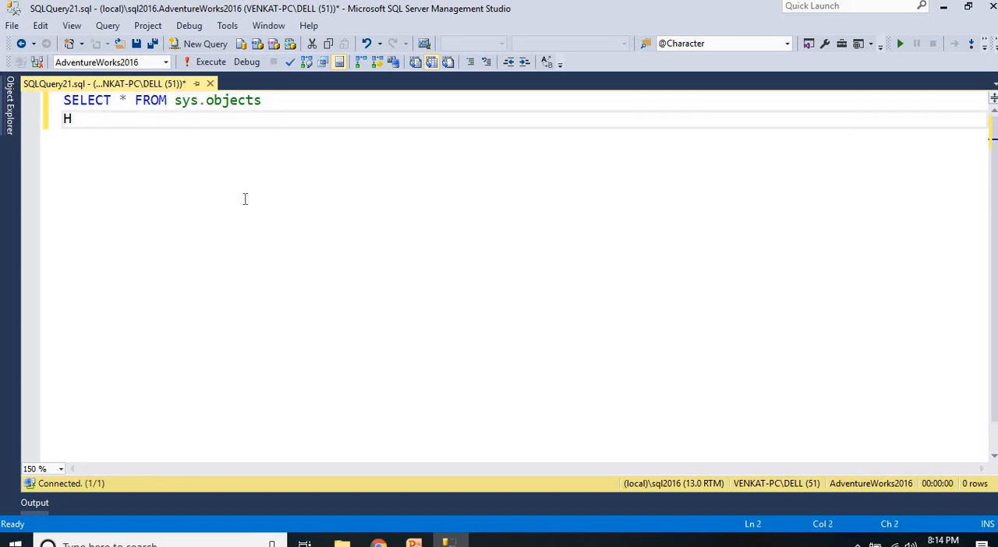
# Add the filter WHERE type_desc = 'Foreign_key_constraint'.
pyautogui.write('WHERE')
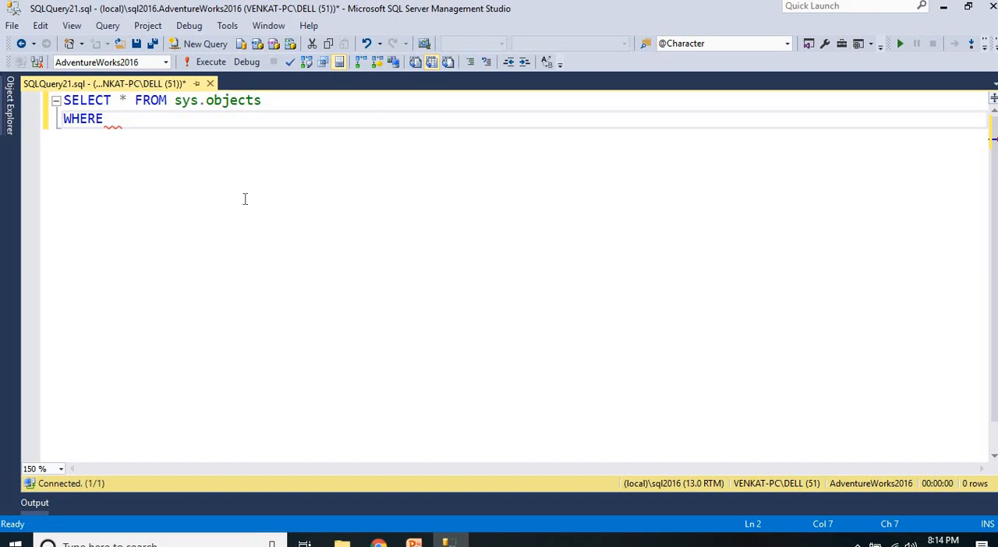
pyautogui.write('type_desc =')
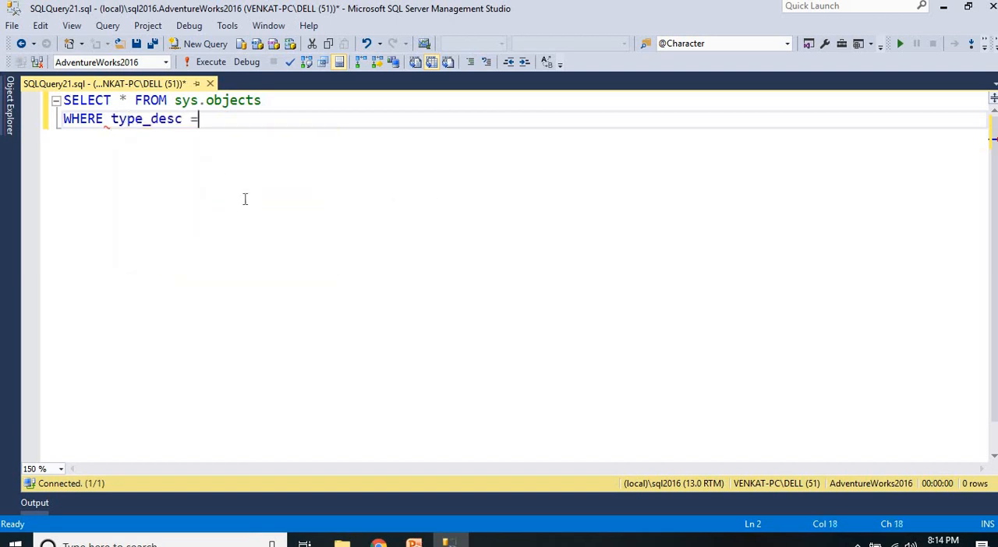
pyautogui.write("'F'")
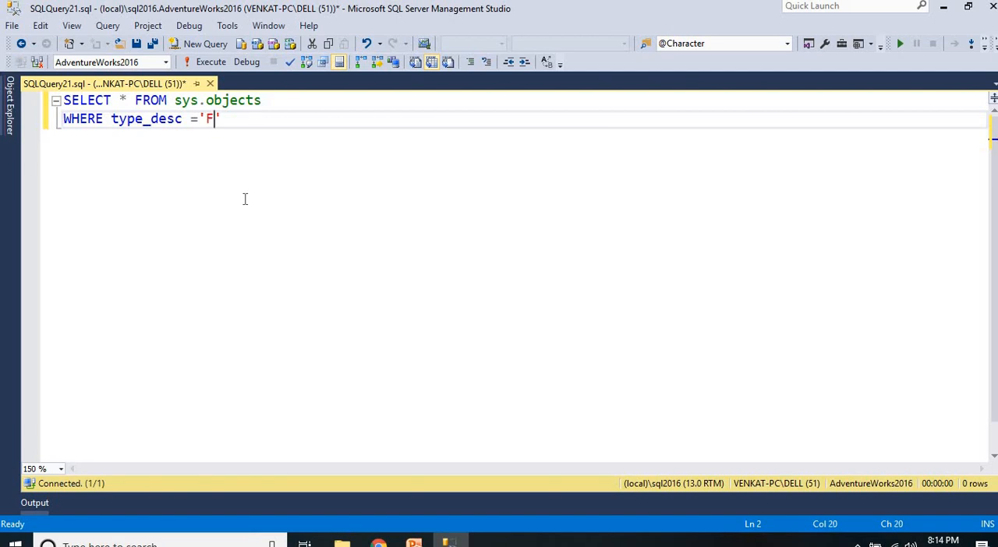
pyautogui.write('o')
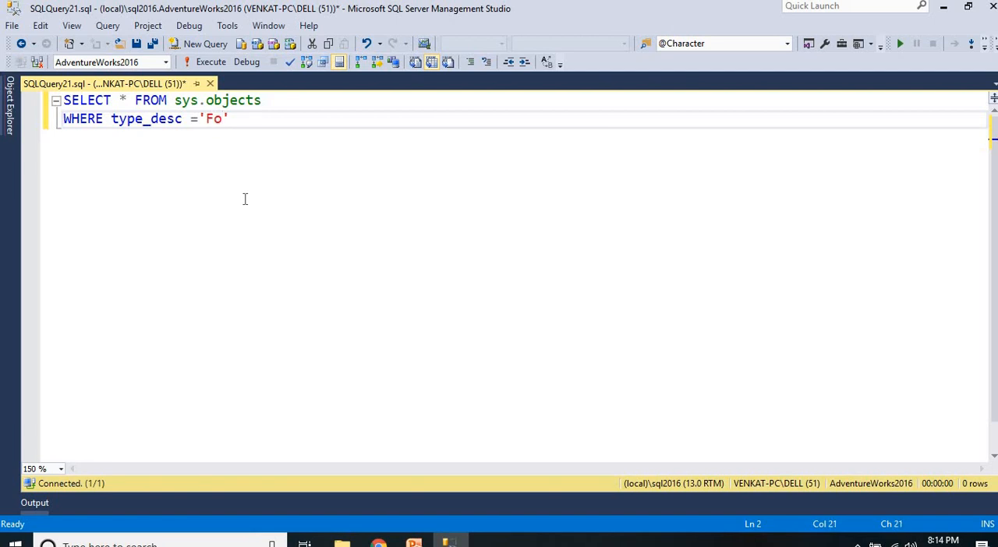
pyautogui.write('reig')
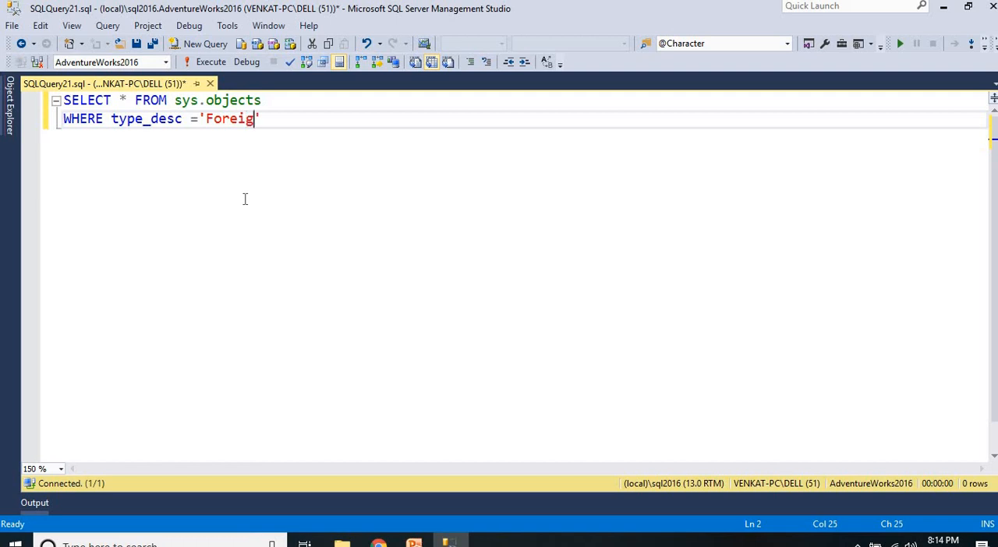
pyautogui.write('n')
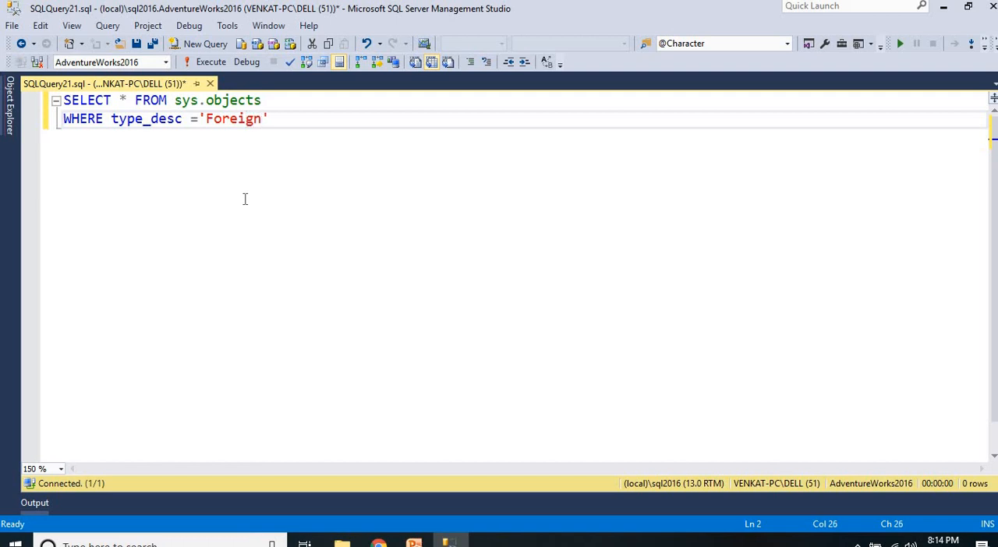
pyautogui.write('_key')
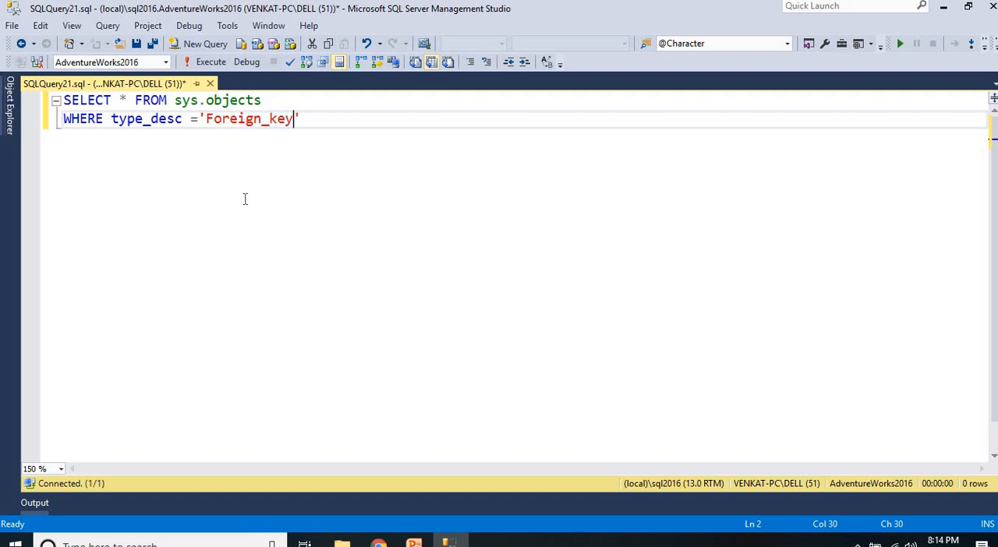
pyautogui.write('_const')
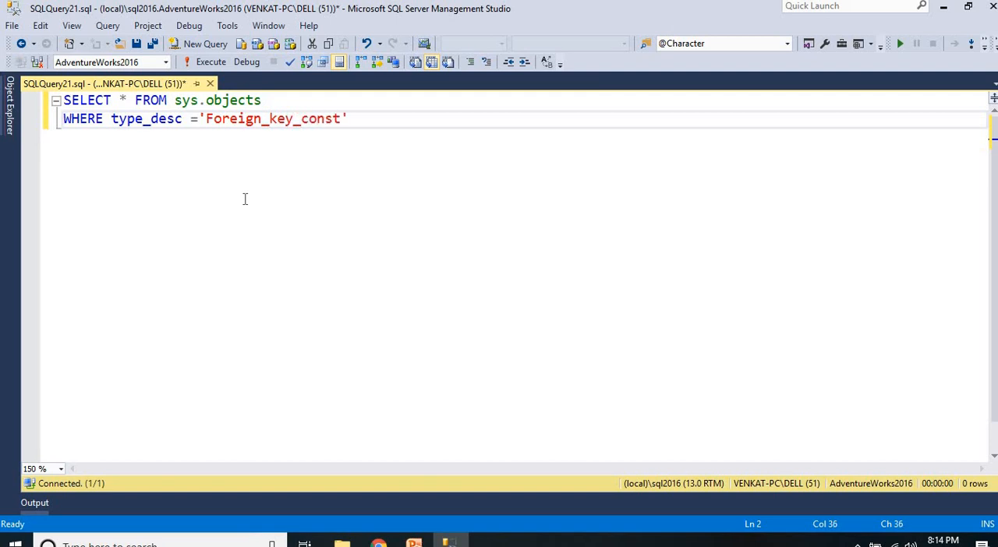
pyautogui.write('raint')
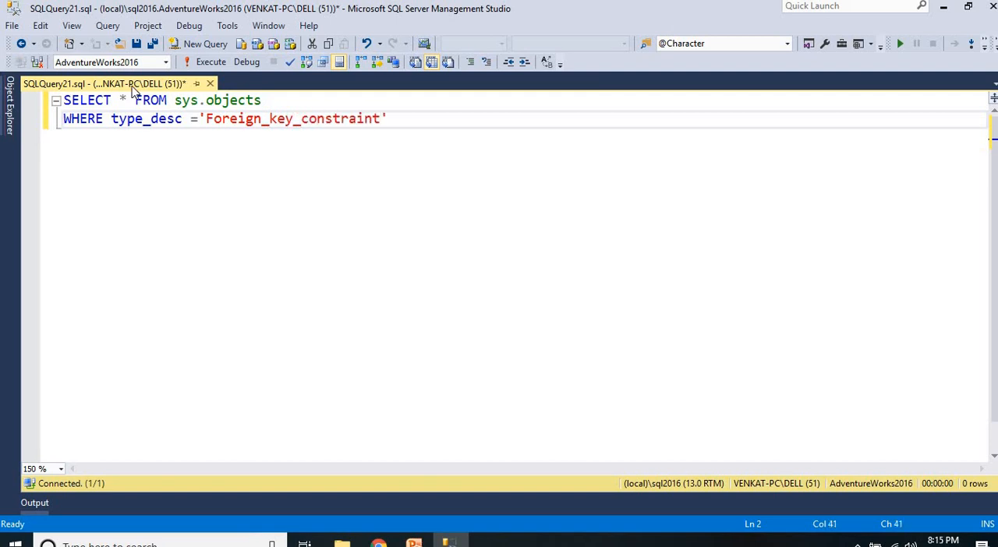
# Execute the query in AdventureWorks2016 (90 rows) and again in AdventureWorksDW2016 (44 rows), then return to AdventureWorks2016.
pyautogui.click(208, 62)
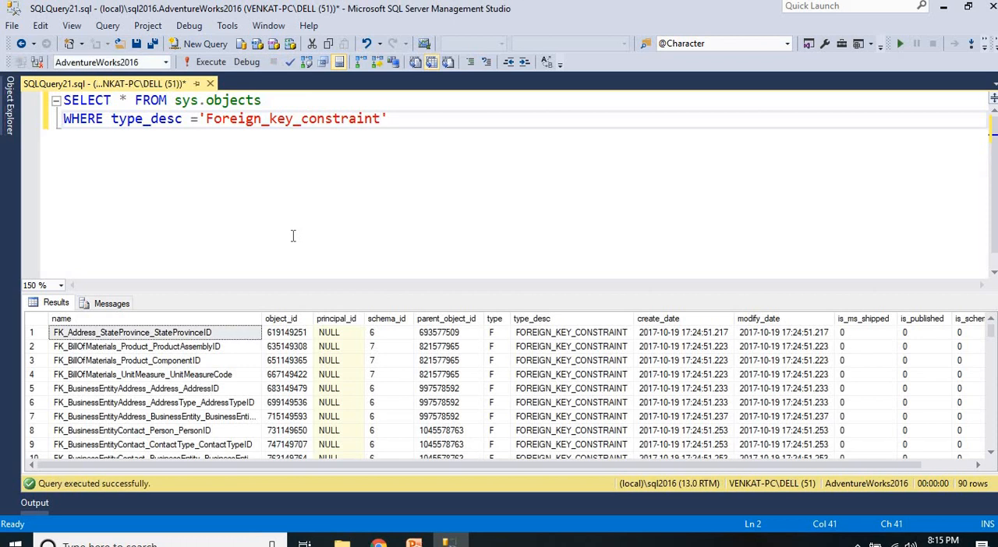
pyautogui.moveTo(421, 326)
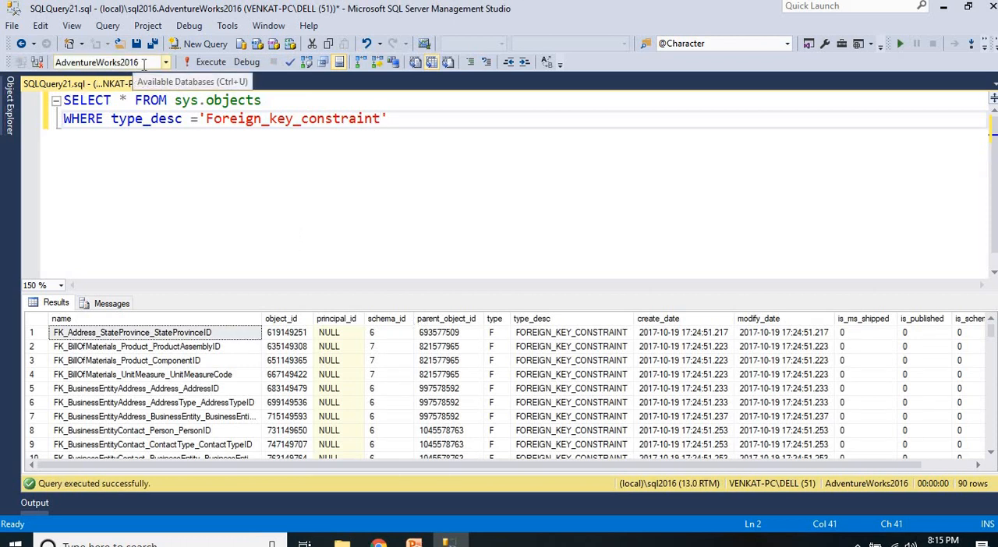
pyautogui.click(165, 62)
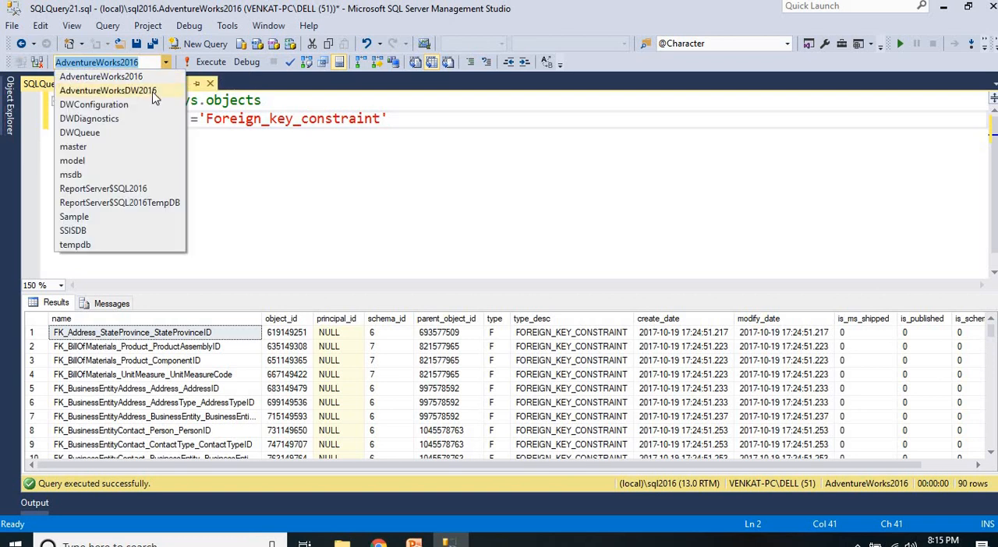
pyautogui.click(107, 90)
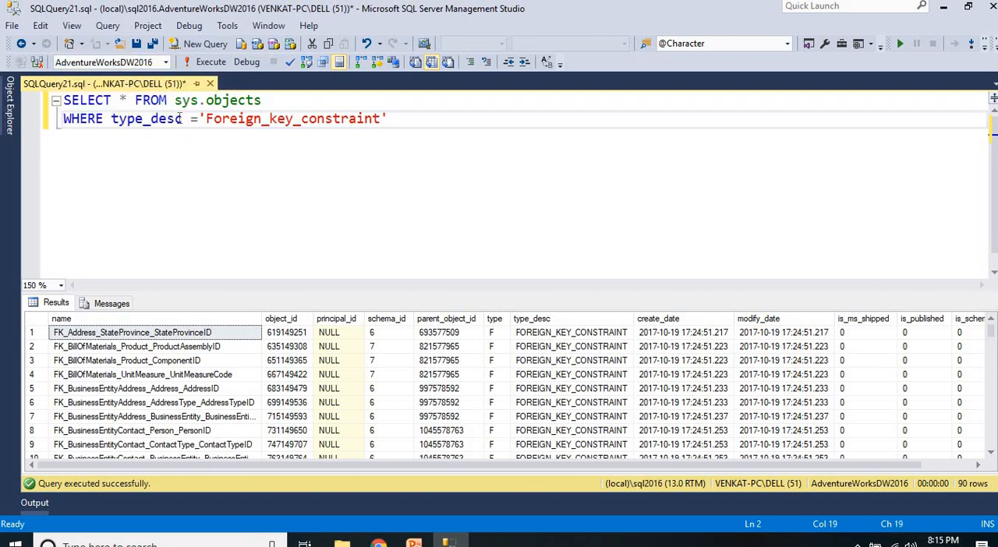
pyautogui.click(211, 62)
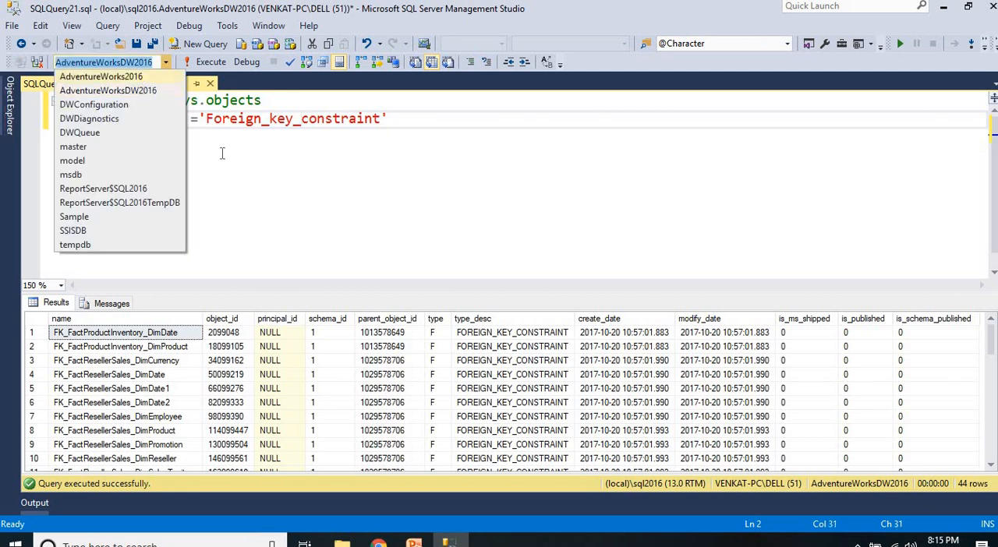
pyautogui.click(102, 77)
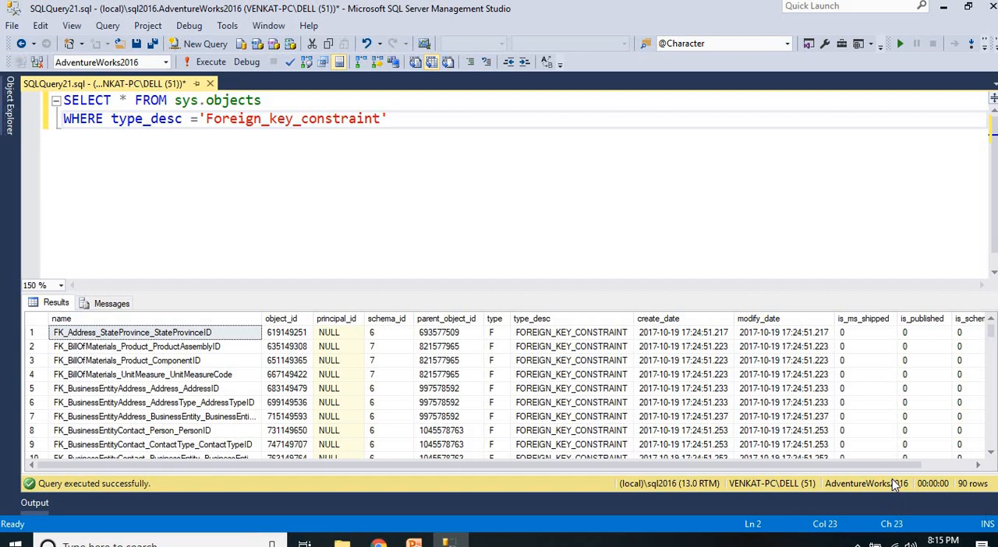
pyautogui.moveTo(197, 362)
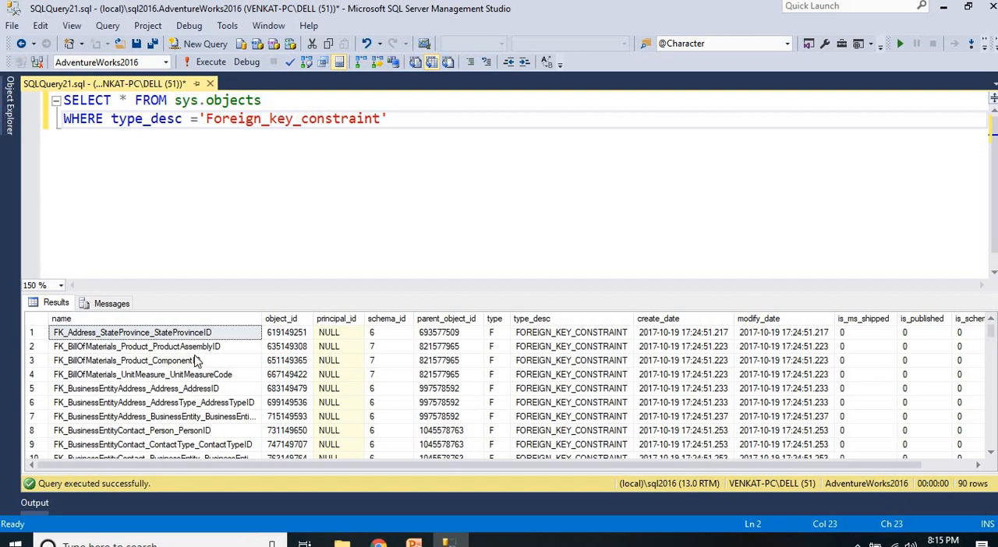
# Replace * with Name, SCHEMA_NAME(Schema_id) 'Schema Name' in the select list.
pyautogui.click(131, 332)
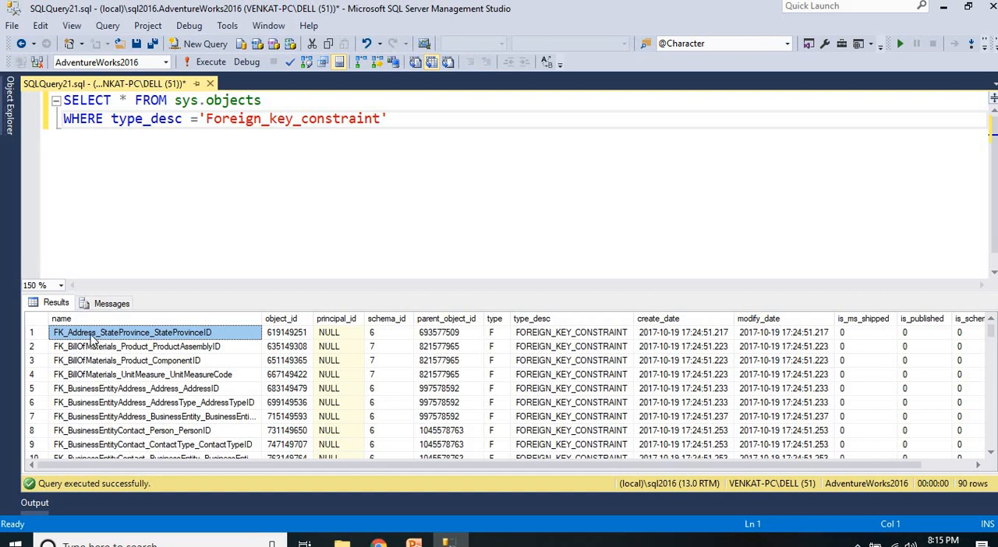
pyautogui.moveTo(122, 347)
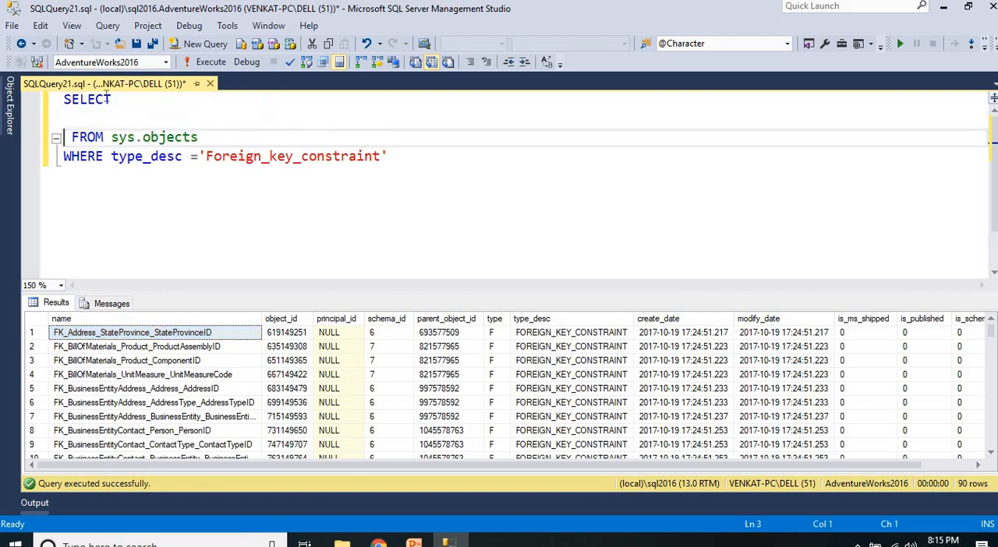
pyautogui.click(117, 100)
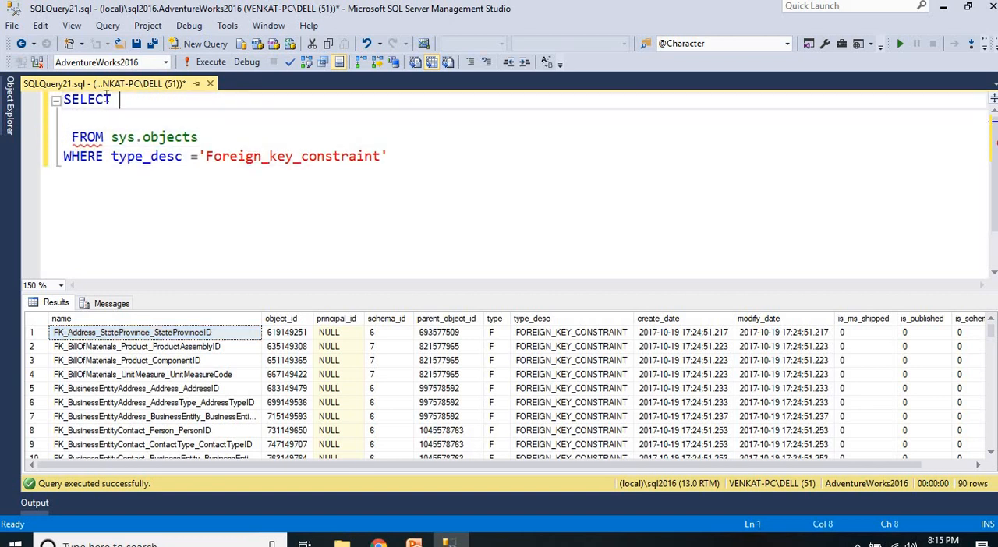
pyautogui.write('Name,')
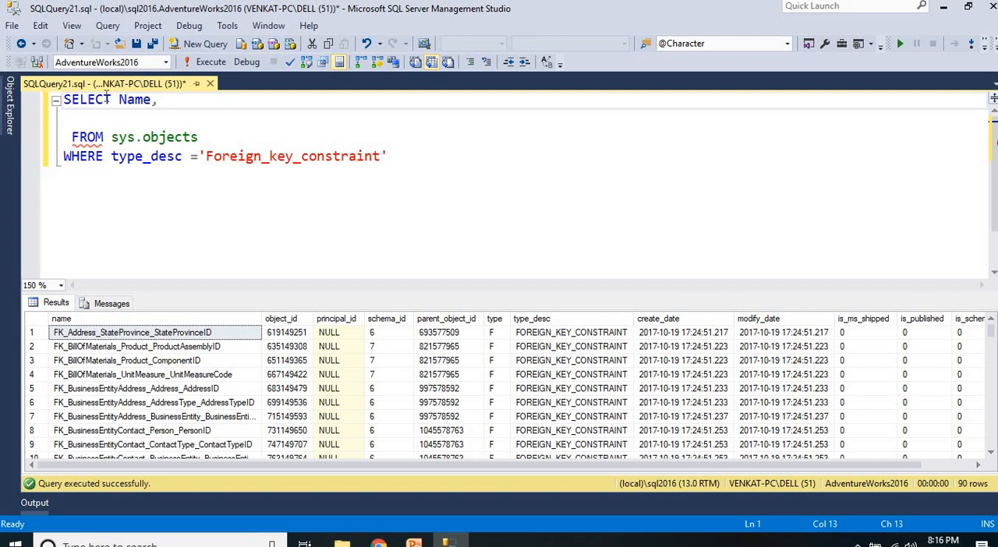
pyautogui.write('SCHEMA_NAME')
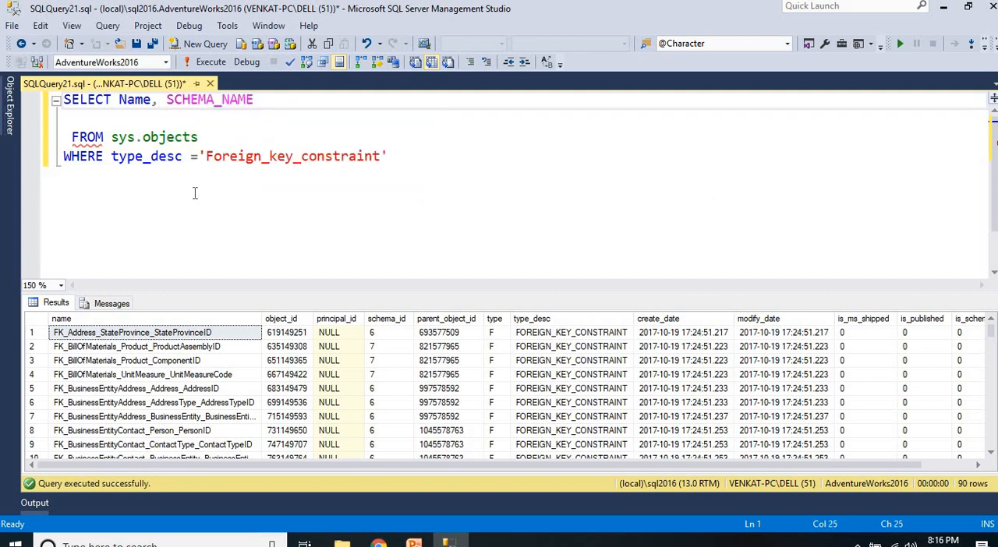
pyautogui.write('(Sch')
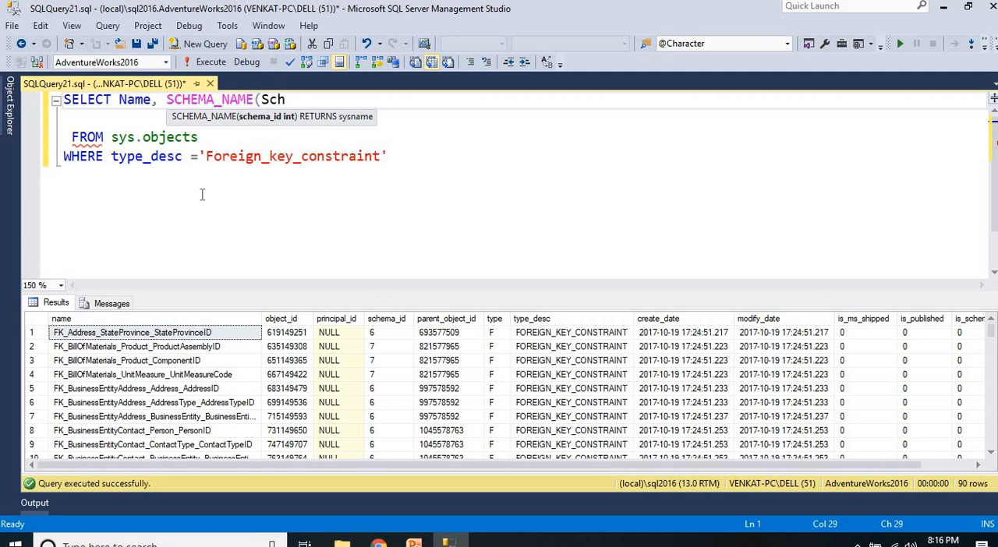
pyautogui.moveTo(246, 131)
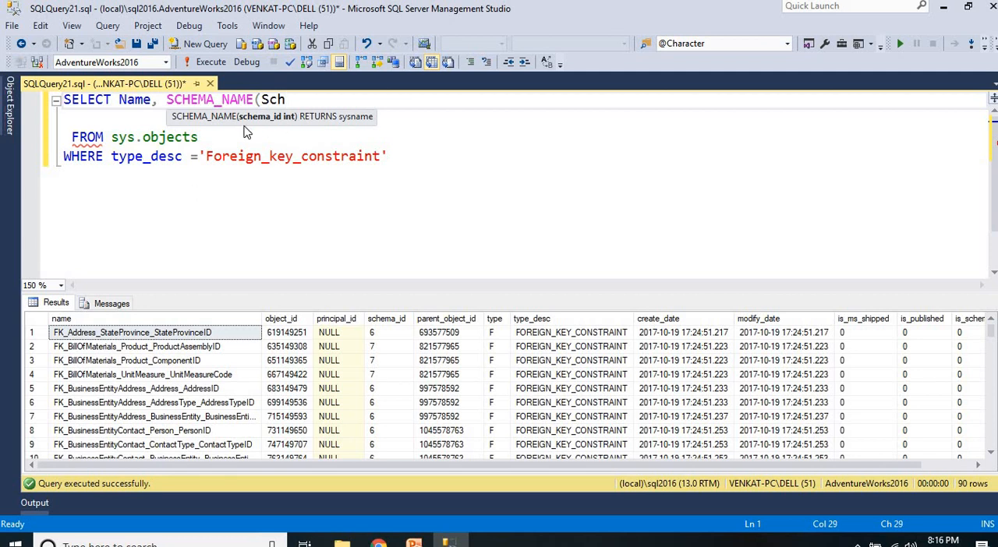
pyautogui.moveTo(321, 153)
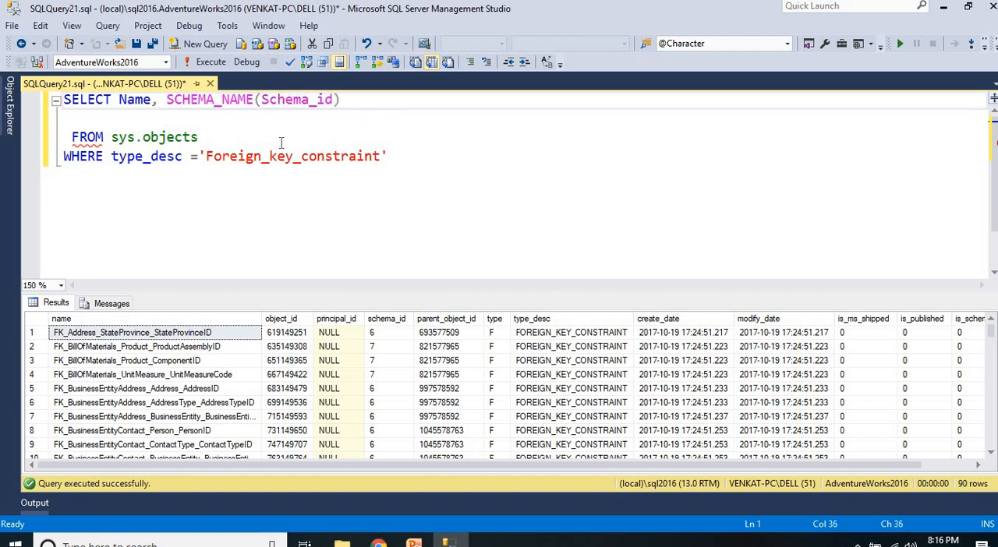
pyautogui.write("'S'")
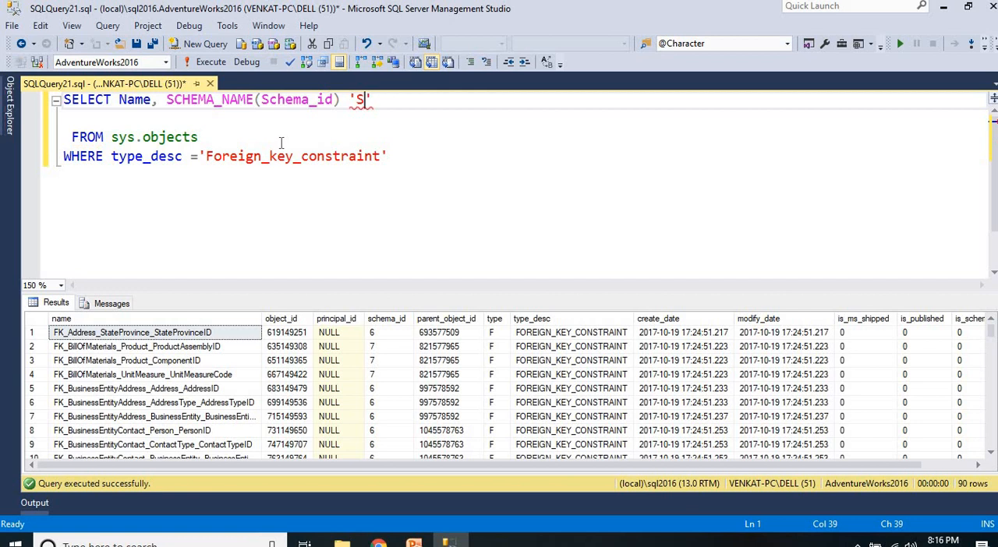
pyautogui.write('chema')
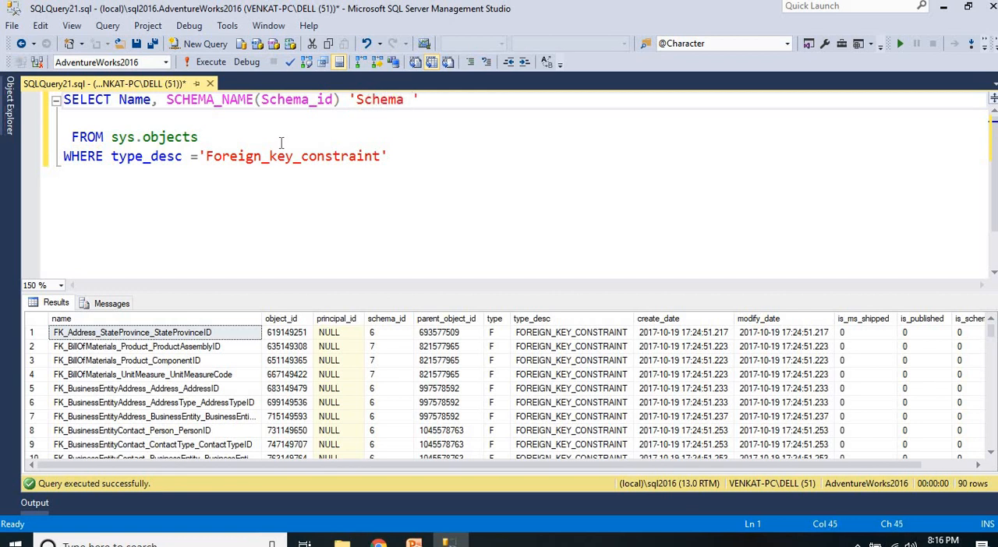
pyautogui.write('Name')
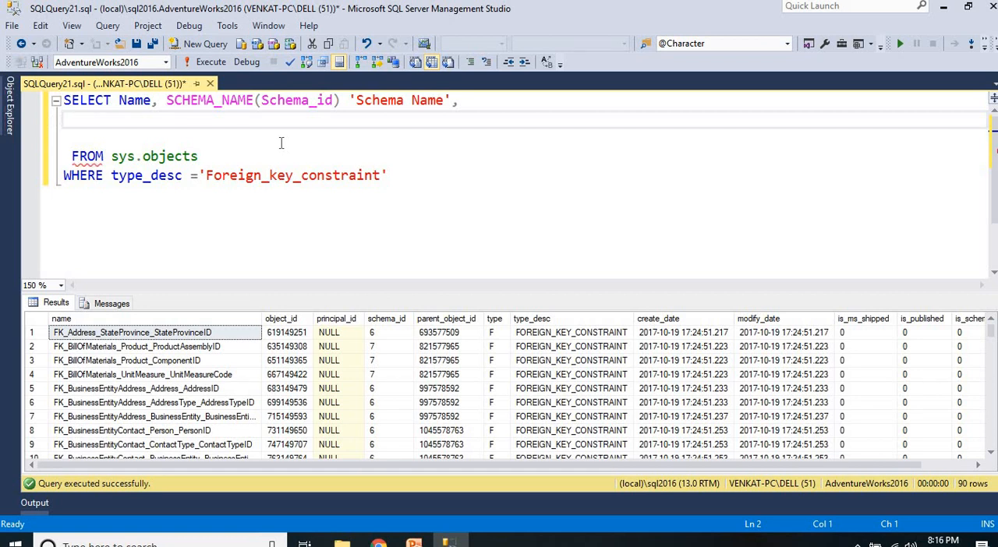
# Add OBJECT_NAME(parent_object_id) 'Table Name' as the third column.
pyautogui.write('OBJECT_NAME')
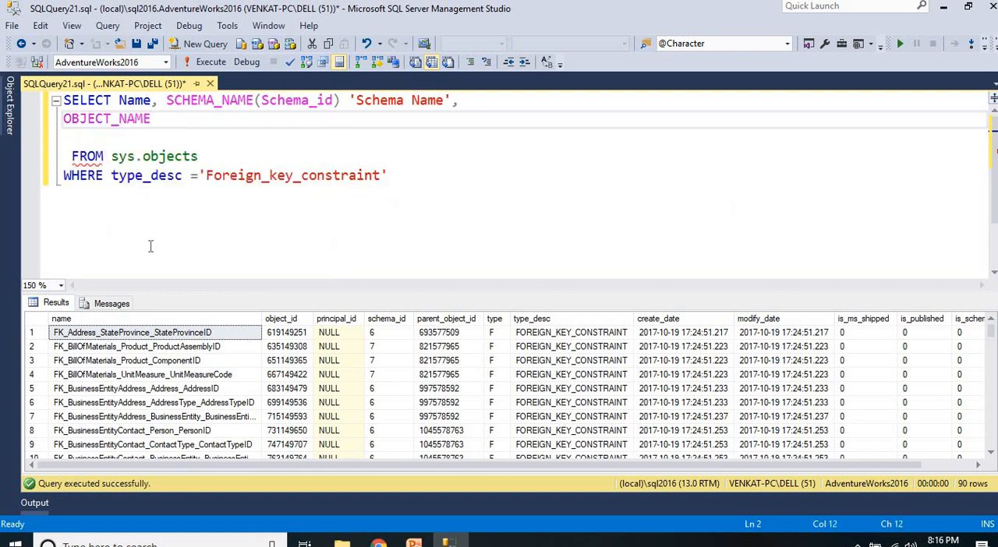
pyautogui.write('(')
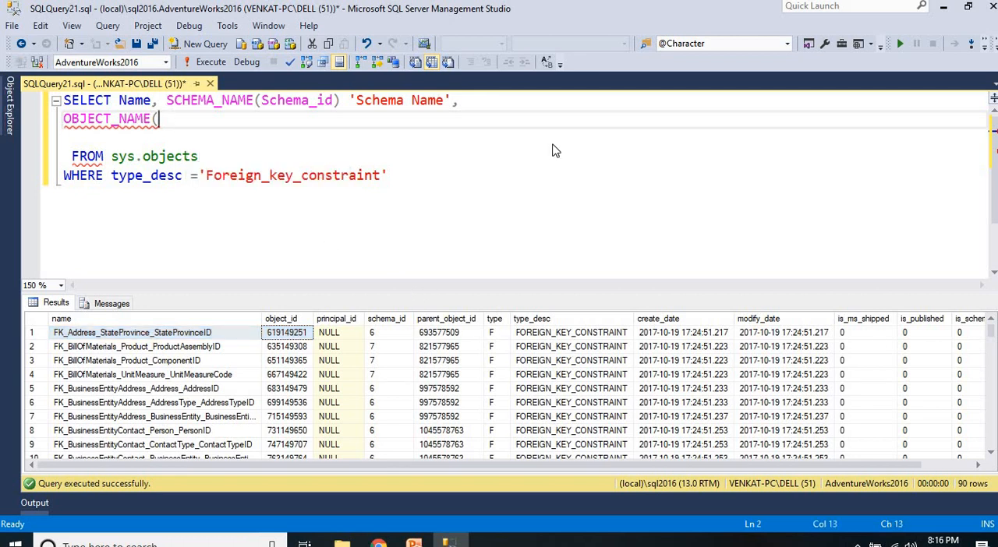
pyautogui.write('parent_object_id')
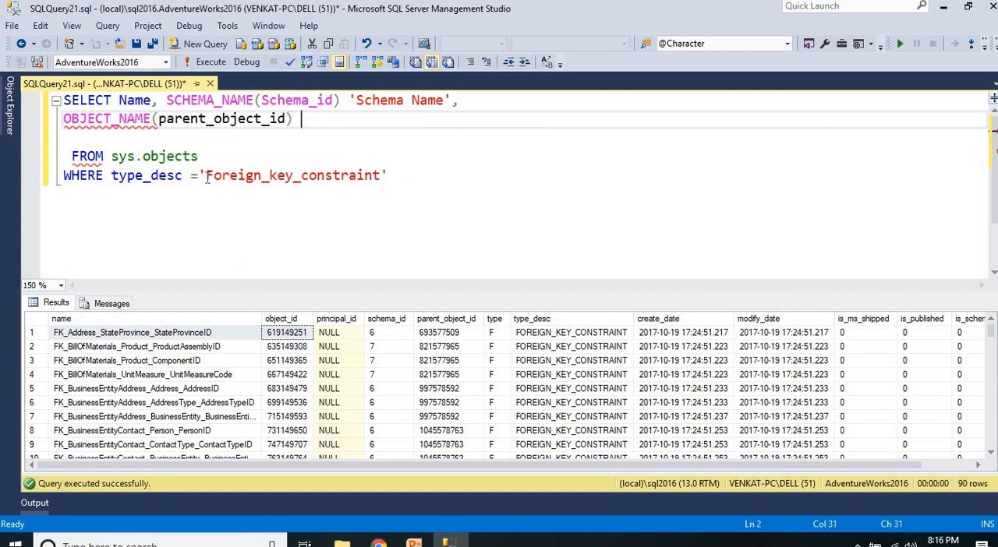
pyautogui.write("'Ta'")
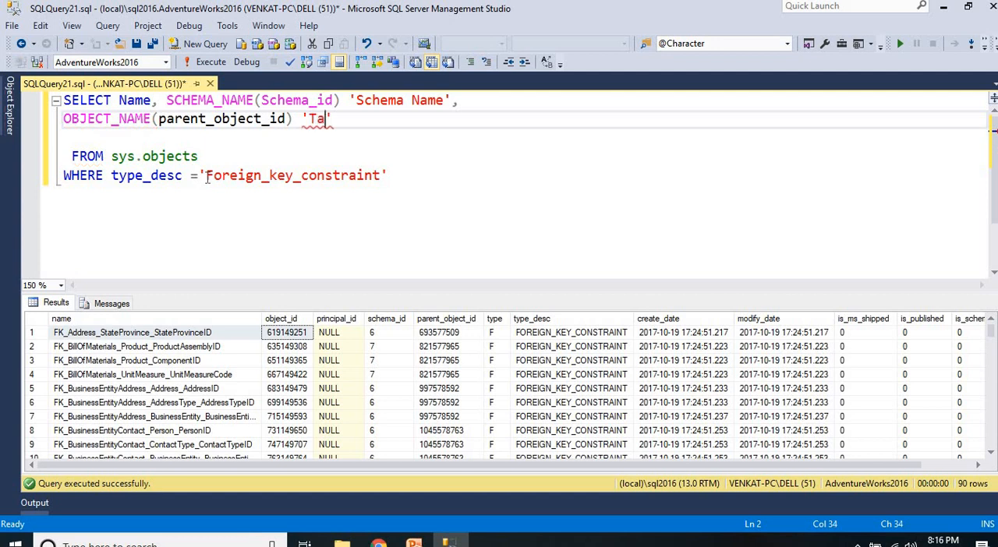
pyautogui.write('ble Na')
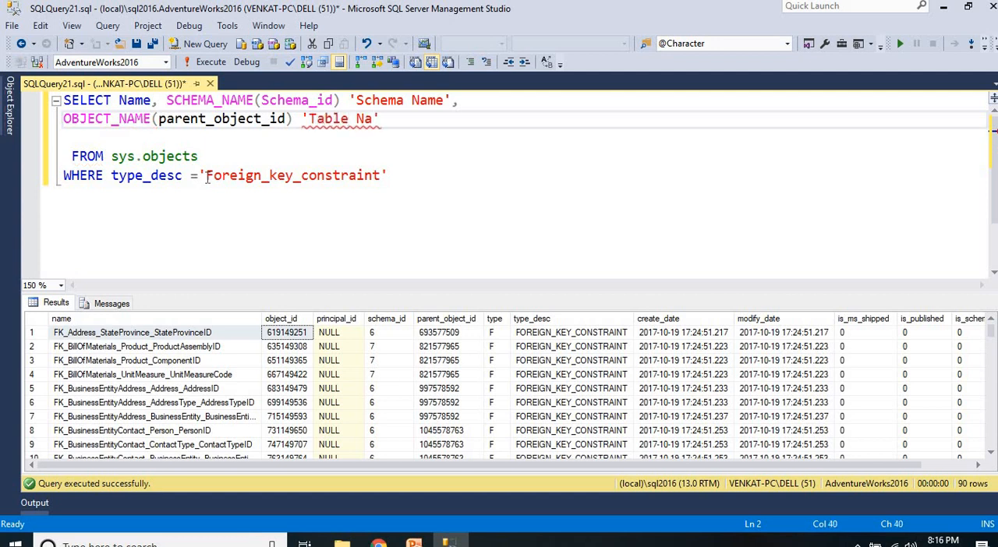
pyautogui.write('me')
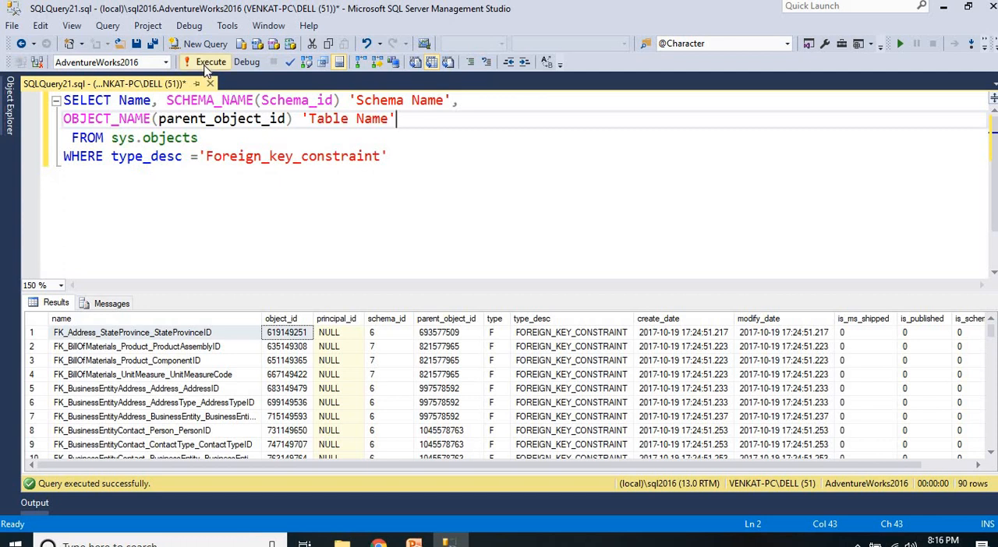
# Execute the revised query and review the 90 rows showing Name, Schema Name and Table Name.
pyautogui.click(210, 62)
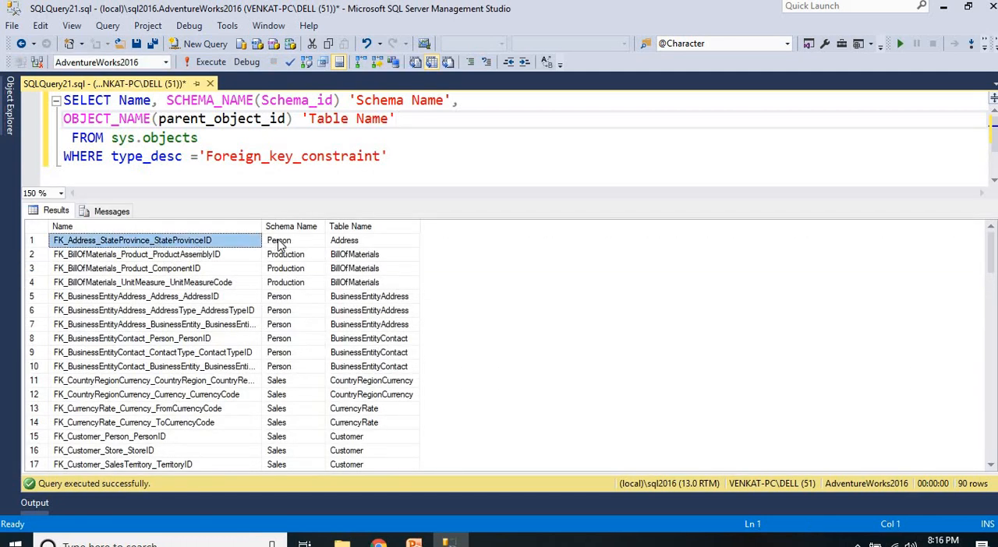
pyautogui.click(277, 240)
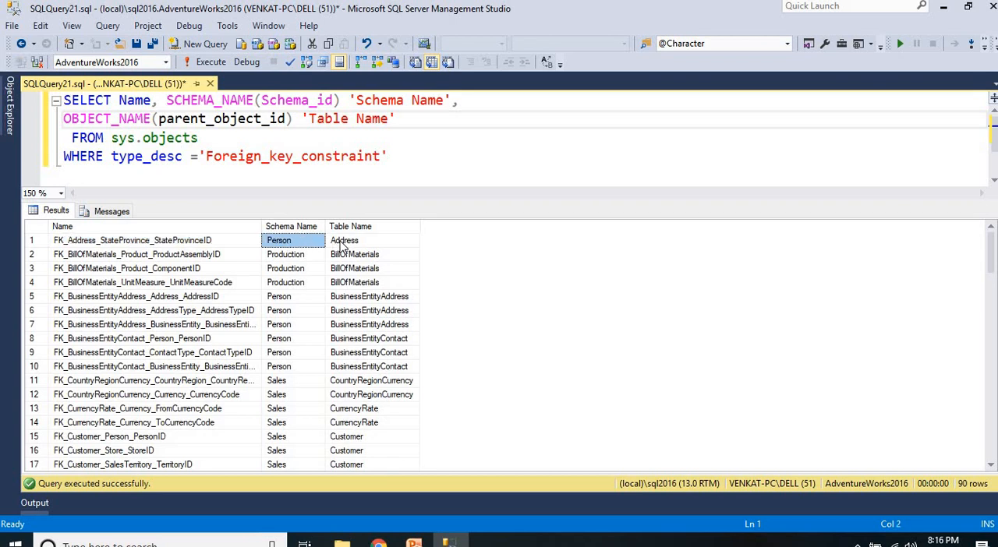
pyautogui.click(132, 240)
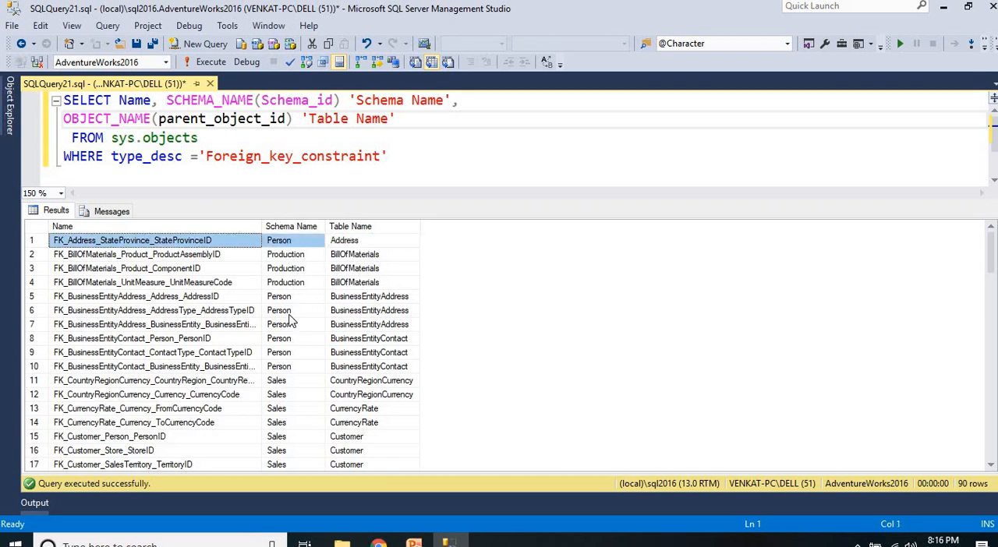
pyautogui.scroll(-3)
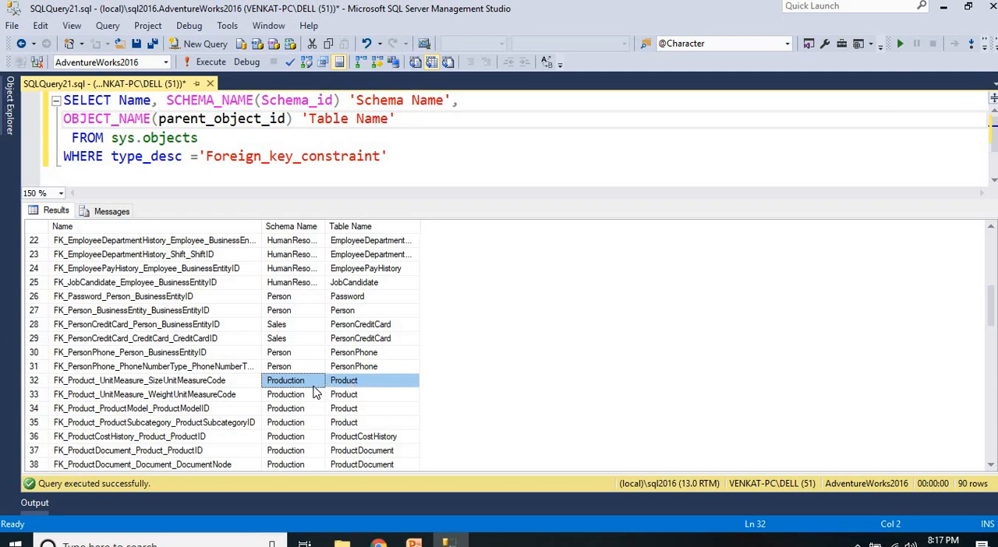
pyautogui.scroll(-3)
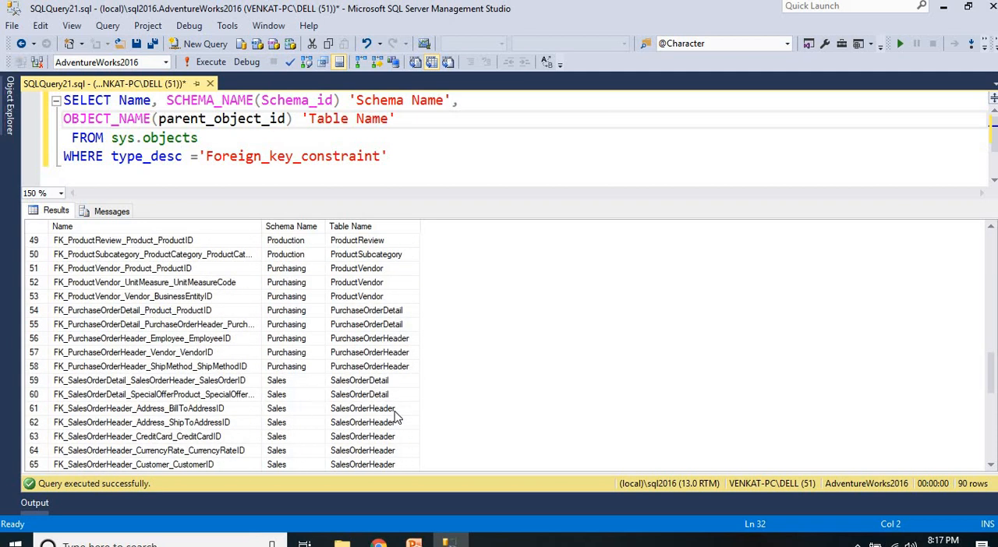